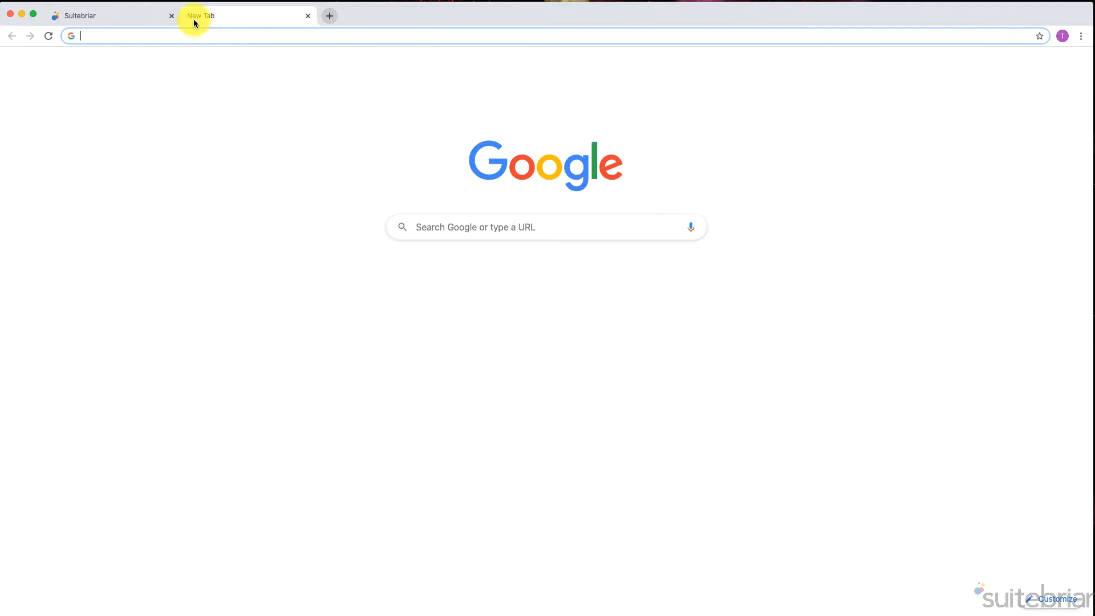
- Launch the Admin console from the Google apps launcher in the new tab
{"action": "left_click", "coordinate": [1049, 63]}
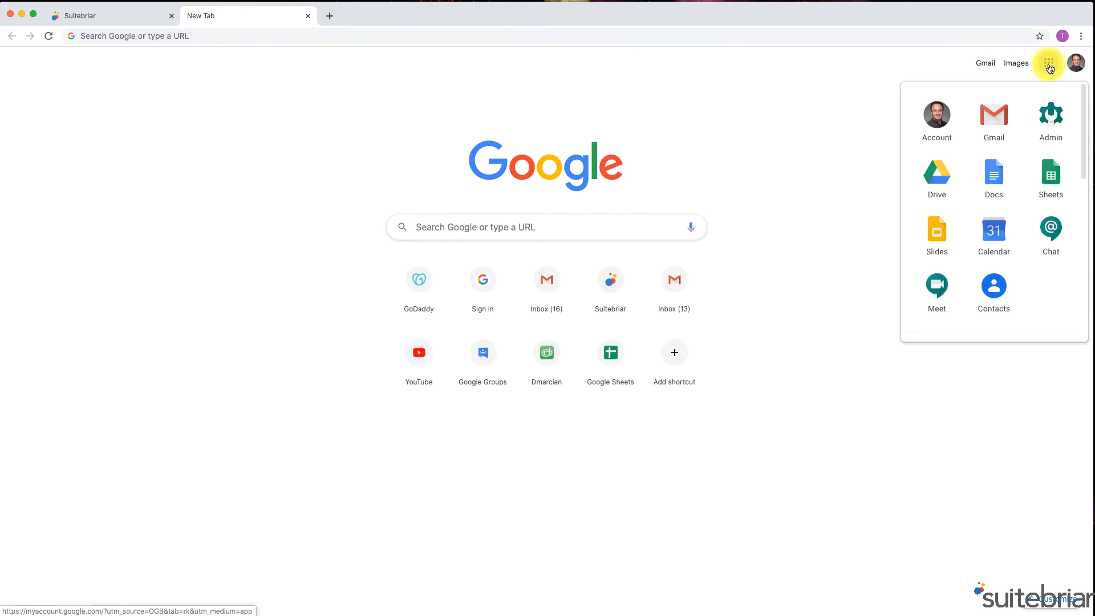
{"action": "left_click", "coordinate": [1051, 115]}
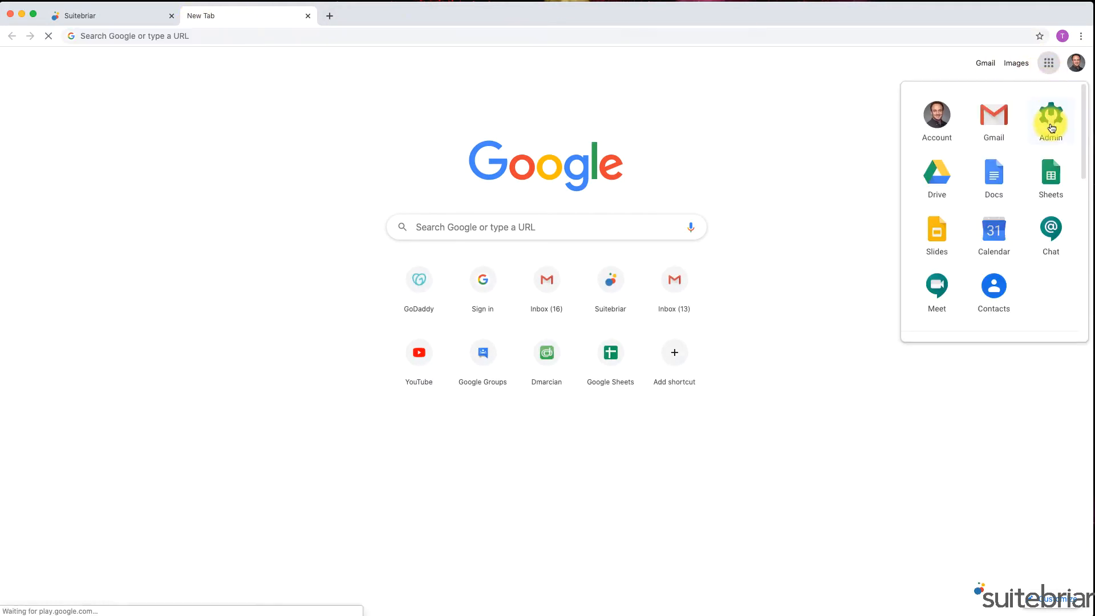
{"action": "left_click", "coordinate": [1051, 116]}
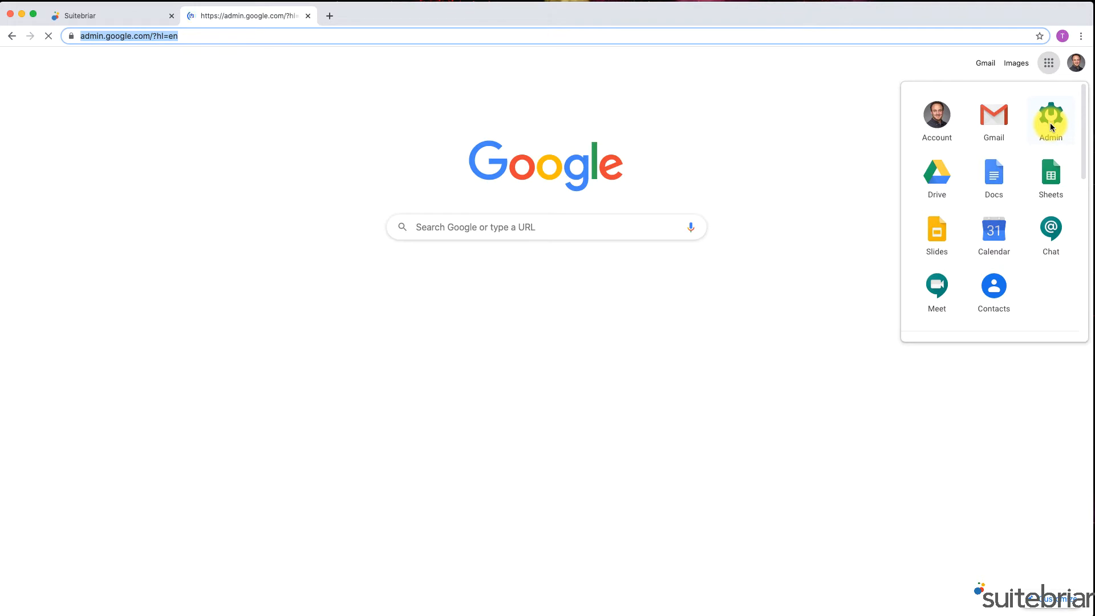
{"action": "left_click", "coordinate": [1051, 116]}
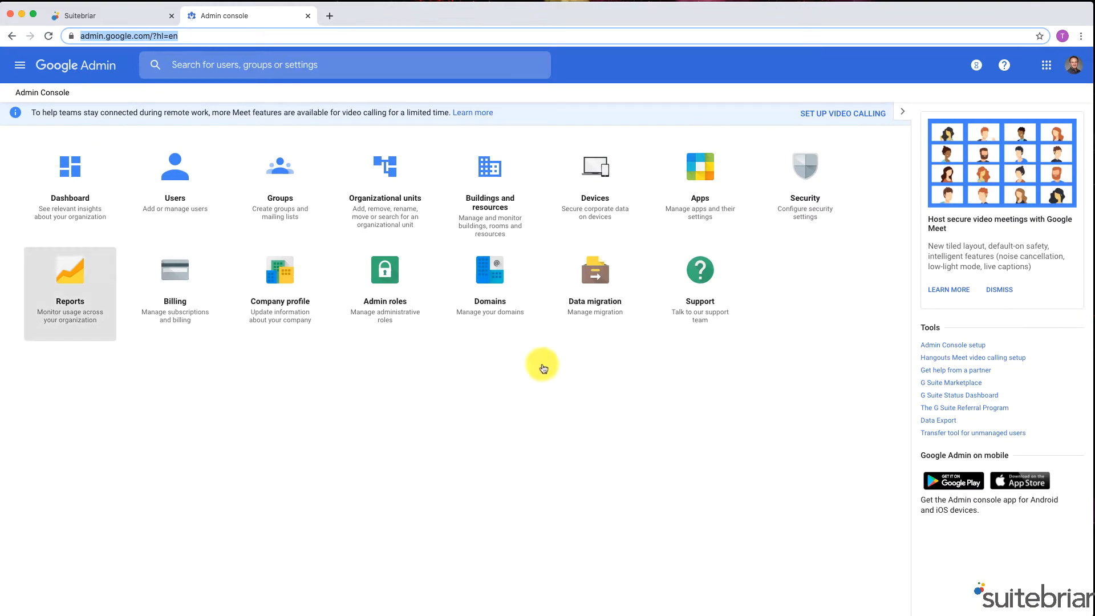
- Go to Reports and open the Drive audit log from the left navigation
{"action": "left_click", "coordinate": [70, 294]}
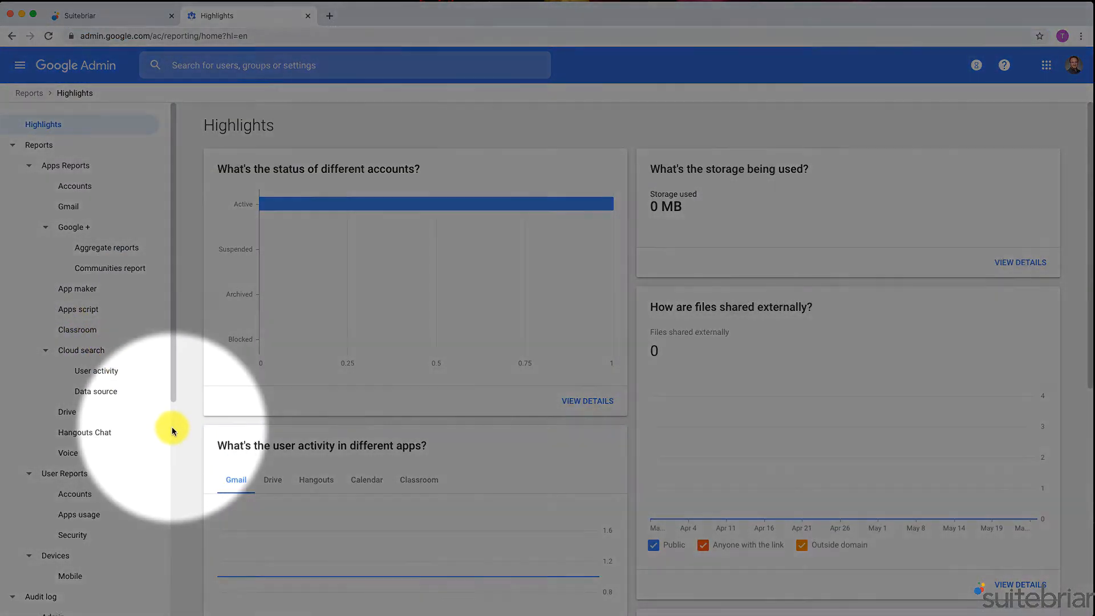
{"action": "scroll", "scroll_direction": "down", "scroll_amount": 3}
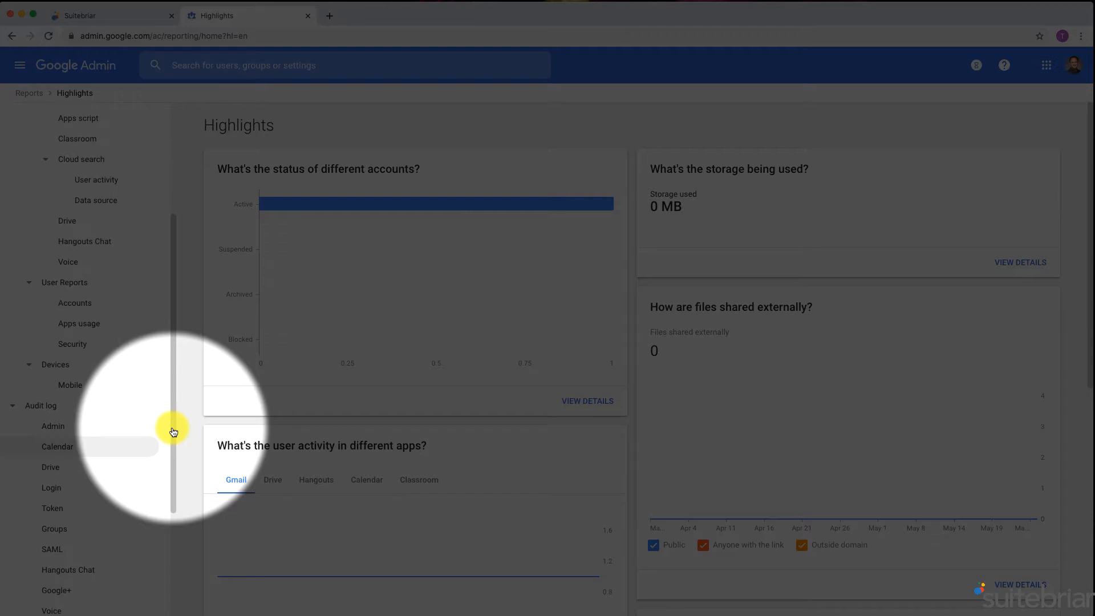
{"action": "left_click", "coordinate": [50, 468]}
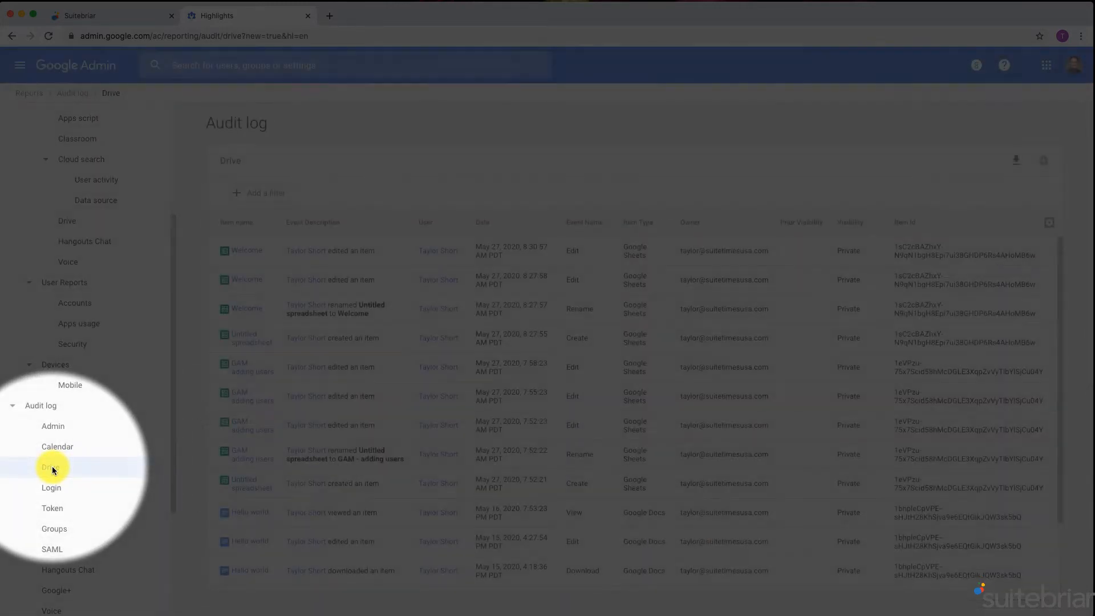
{"action": "left_click", "coordinate": [50, 467]}
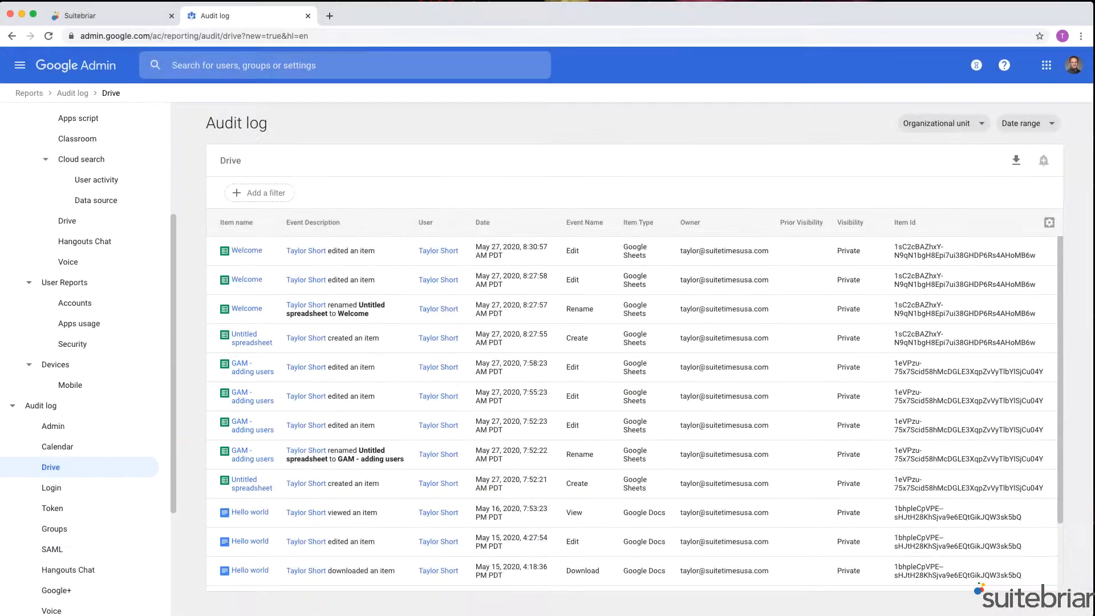
{"action": "mouse_move", "coordinate": [213, 220]}
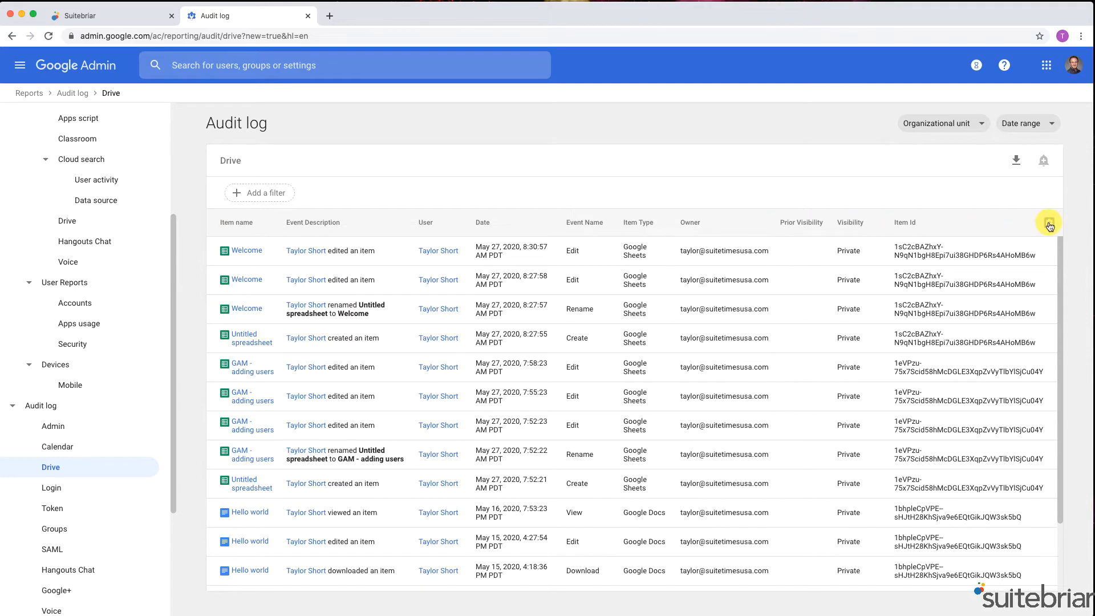
- Remove the Date and Visibility columns, add a Billable column, and save the layout
{"action": "left_click", "coordinate": [1049, 222]}
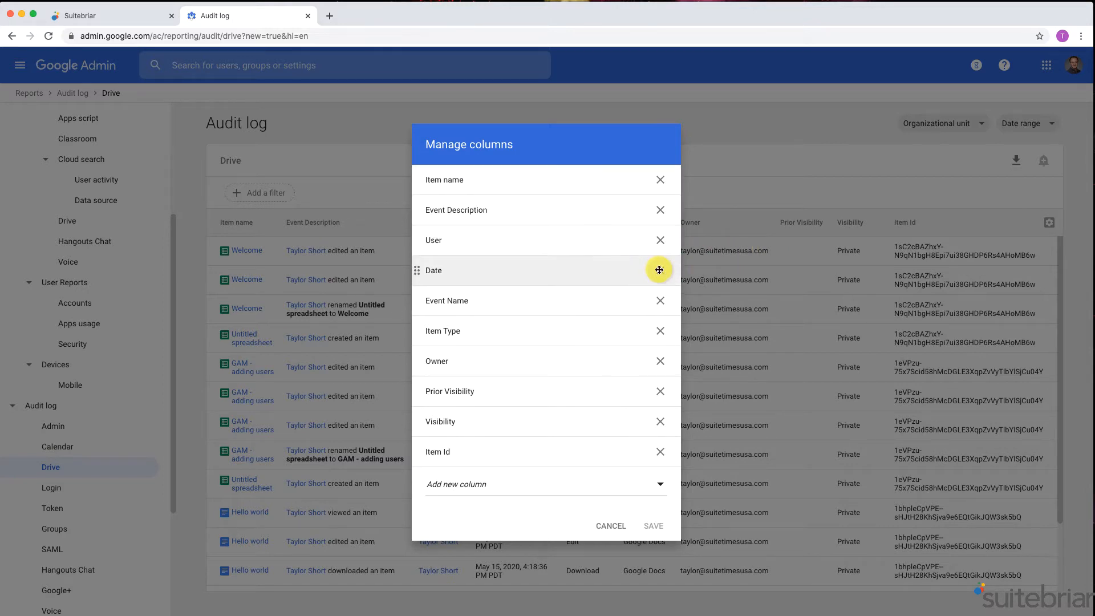
{"action": "left_click", "coordinate": [659, 270]}
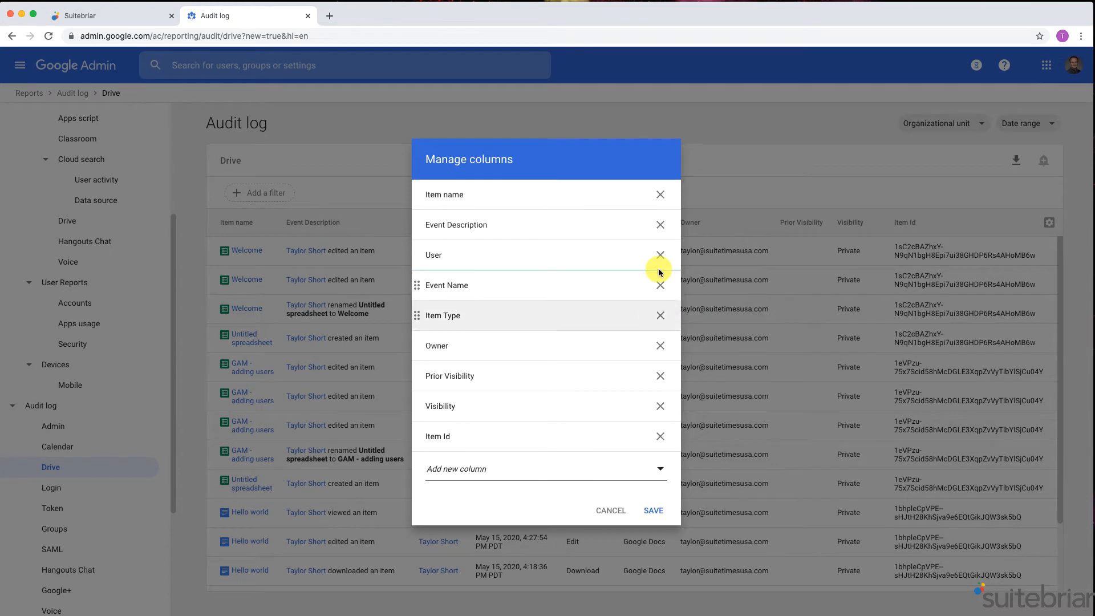
{"action": "left_click", "coordinate": [659, 406]}
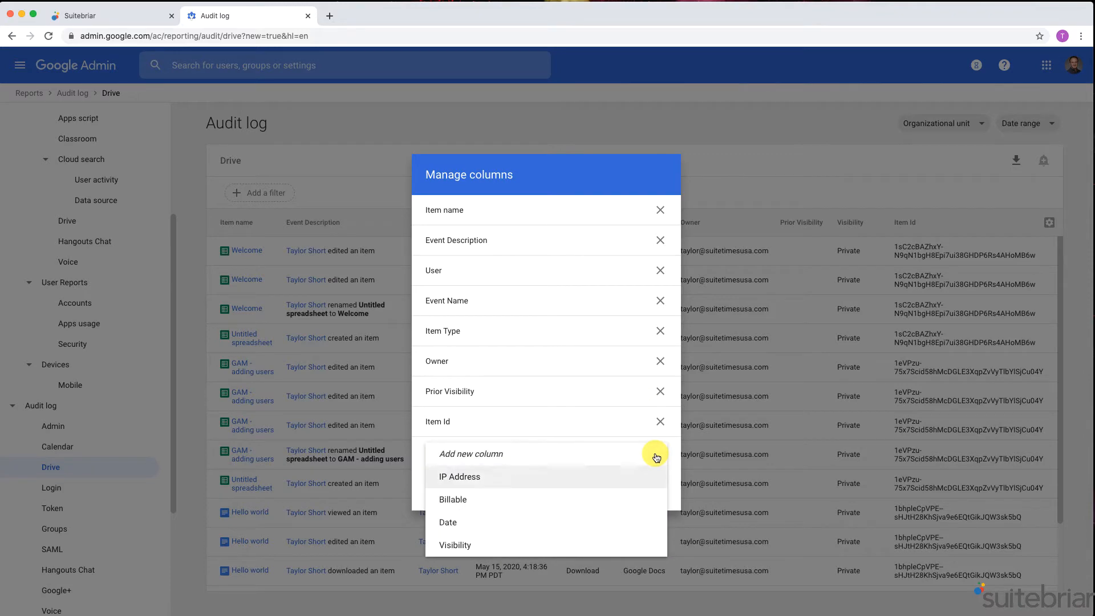
{"action": "left_click", "coordinate": [453, 499]}
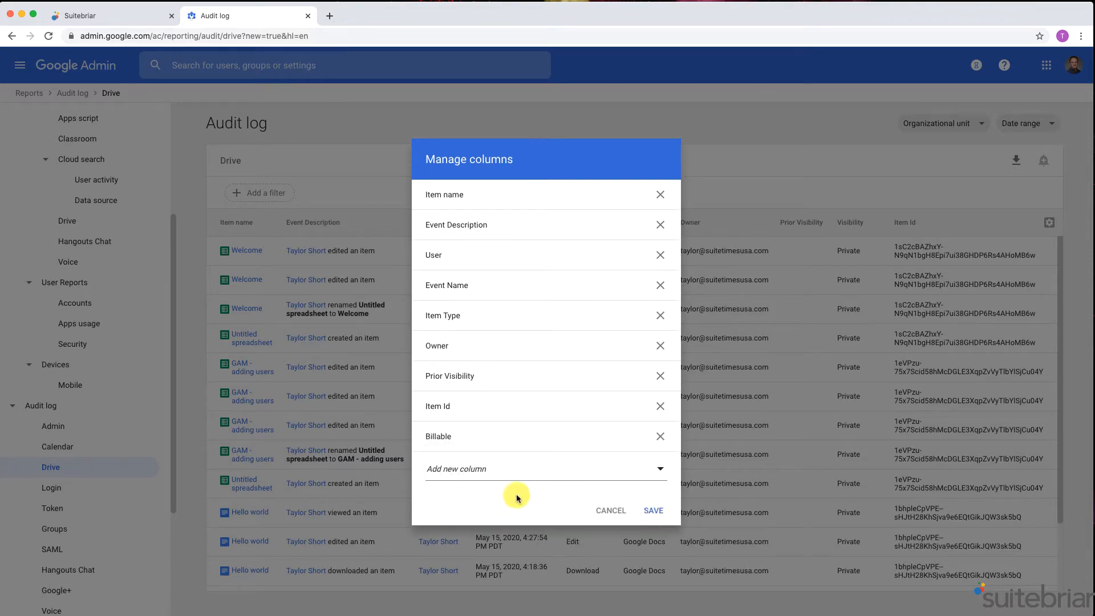
{"action": "left_click", "coordinate": [653, 510]}
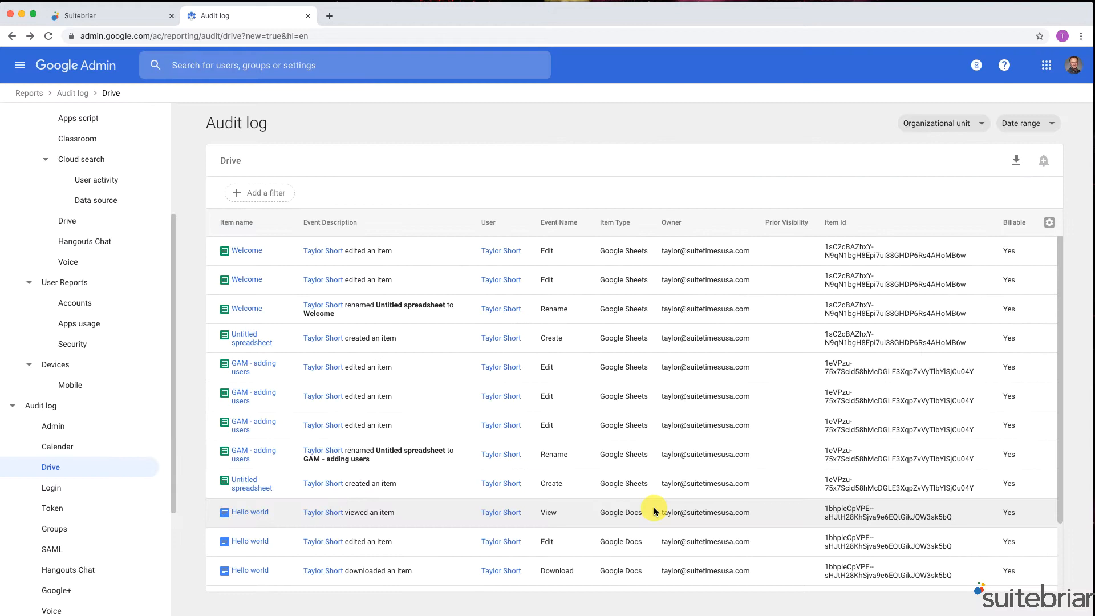
{"action": "mouse_move", "coordinate": [1027, 228]}
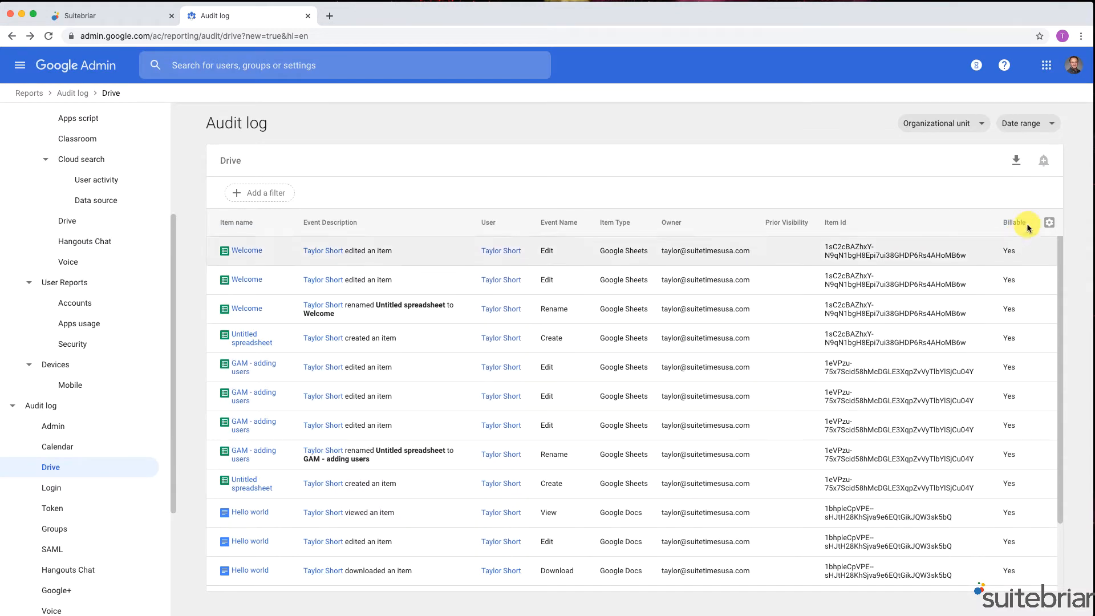
- Filter the log by Item Type = Google Sheets, then remove that filter chip
{"action": "scroll", "scroll_direction": "down", "scroll_amount": 3}
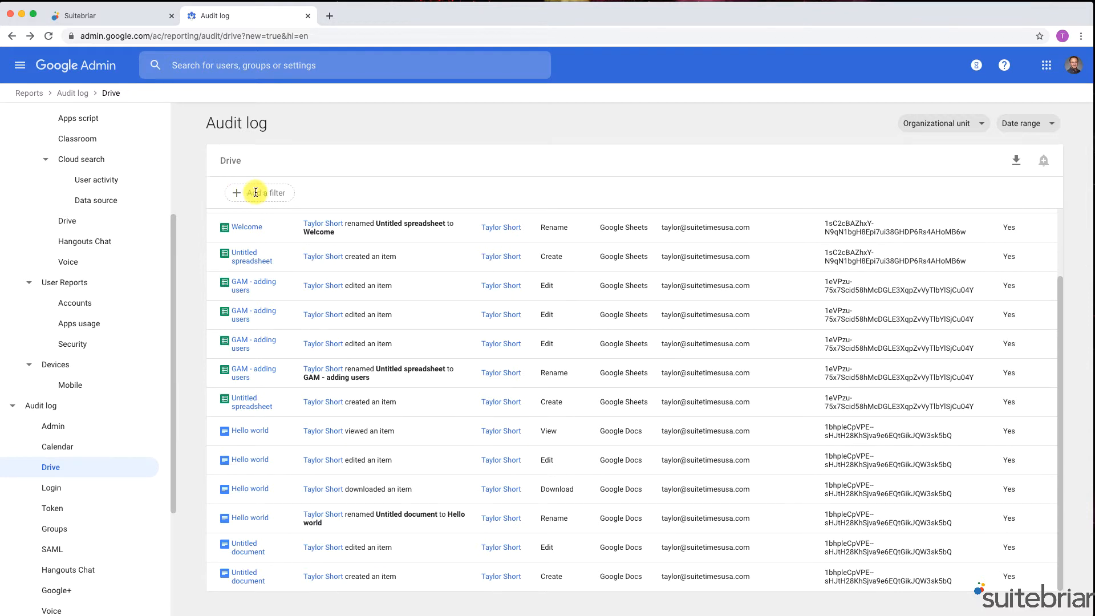
{"action": "left_click", "coordinate": [259, 193]}
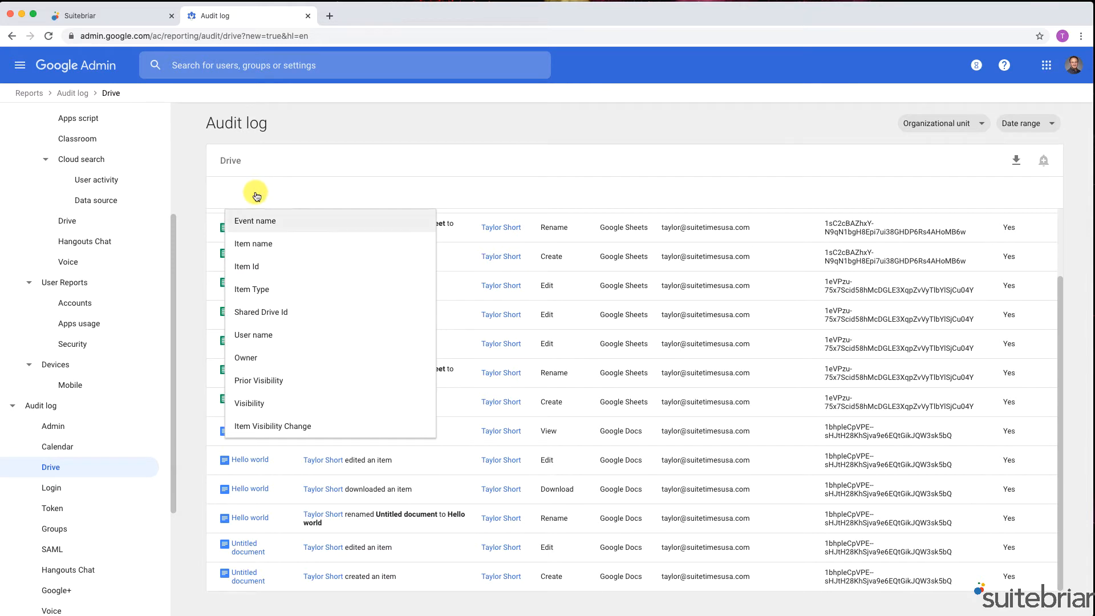
{"action": "left_click", "coordinate": [251, 289]}
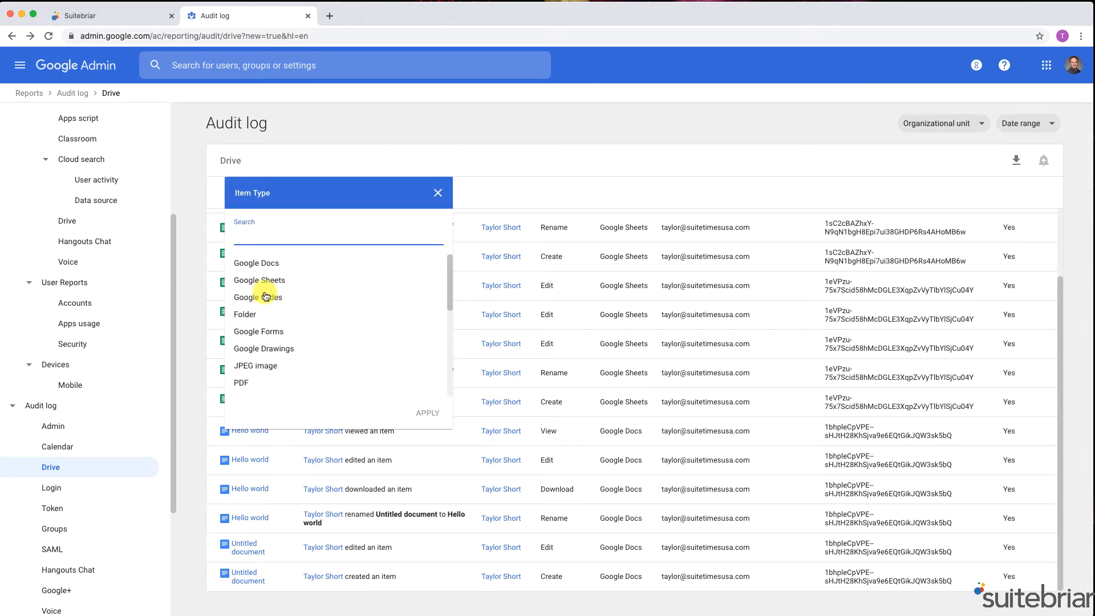
{"action": "mouse_move", "coordinate": [272, 285]}
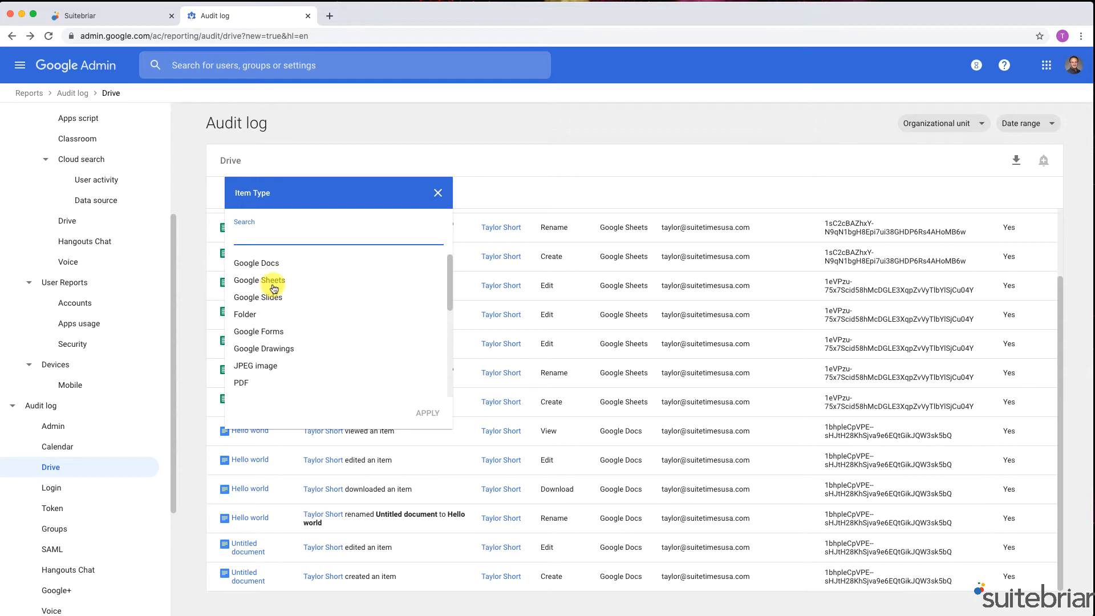
{"action": "left_click", "coordinate": [259, 280]}
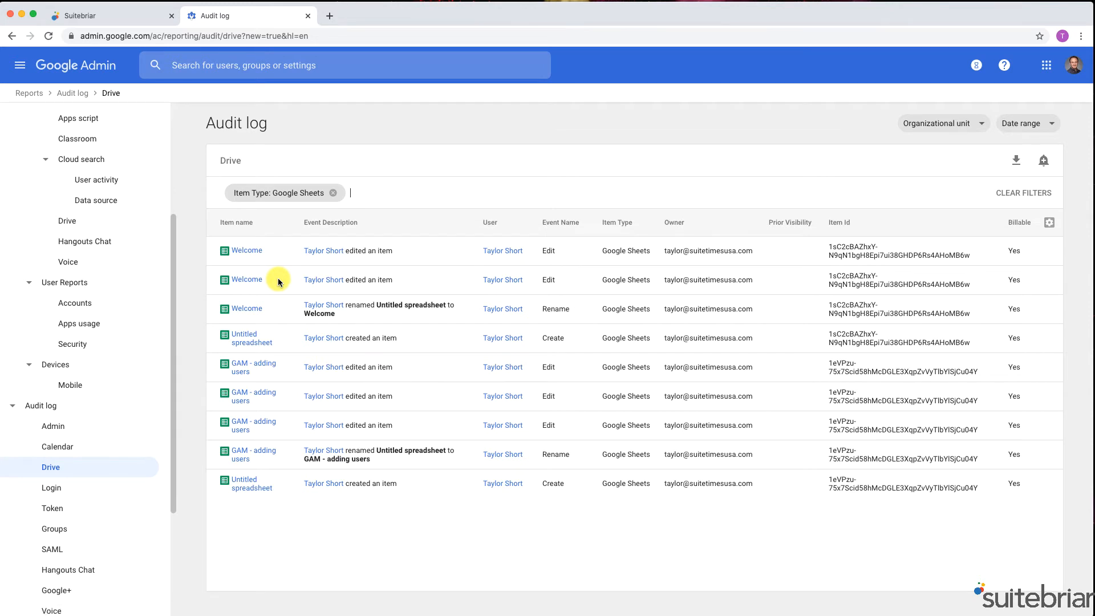
{"action": "left_click", "coordinate": [333, 192]}
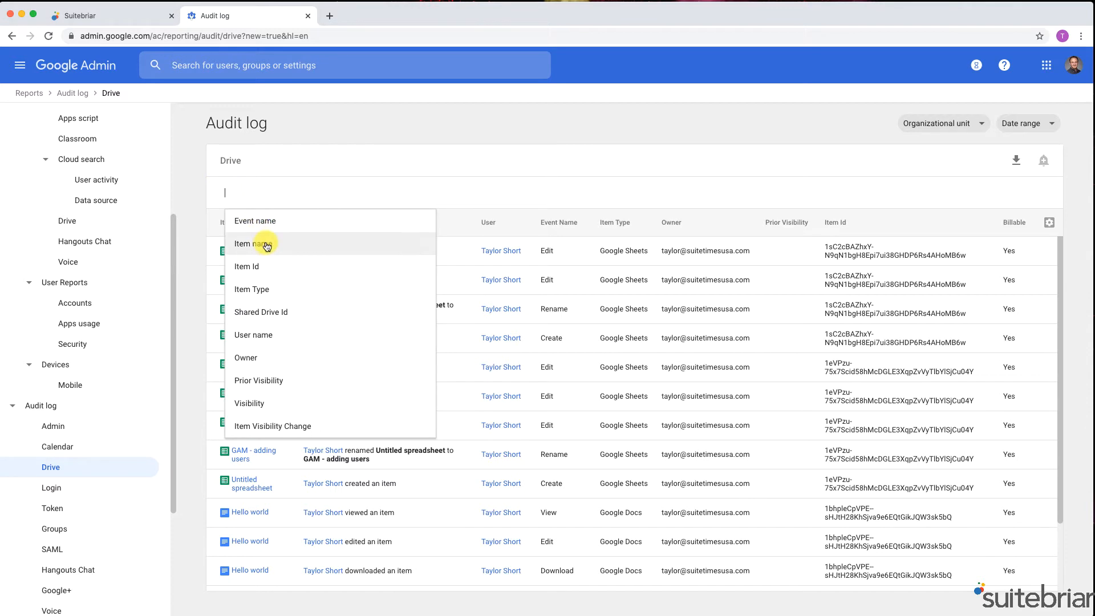
- Filter by Item name 'Welcome', open the Welcome spreadsheet, then return to the audit log tab
{"action": "left_click", "coordinate": [253, 243]}
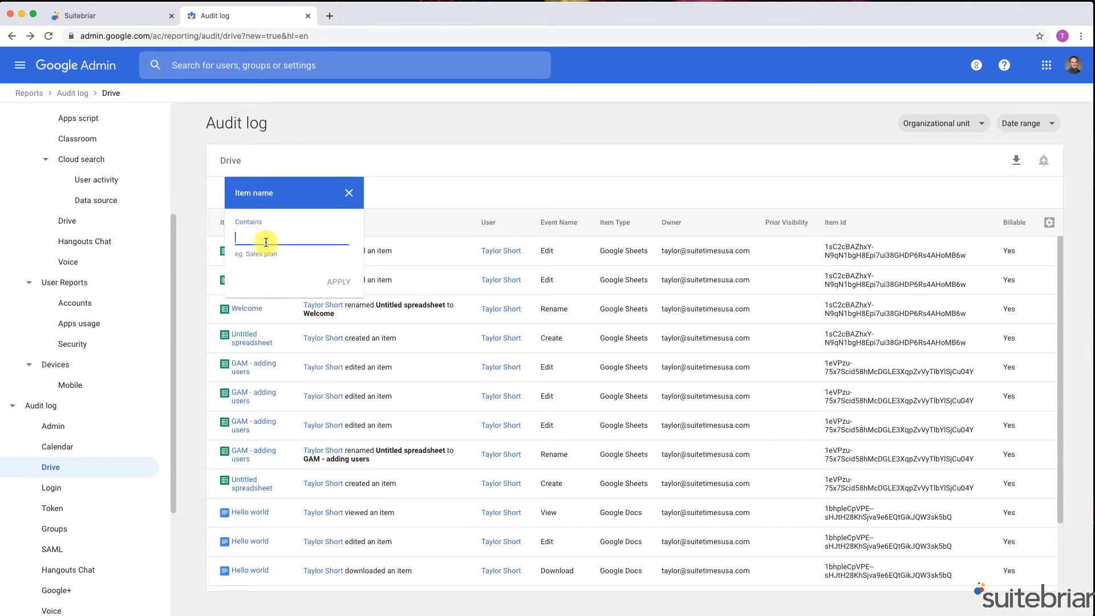
{"action": "type", "text": "Welc"}
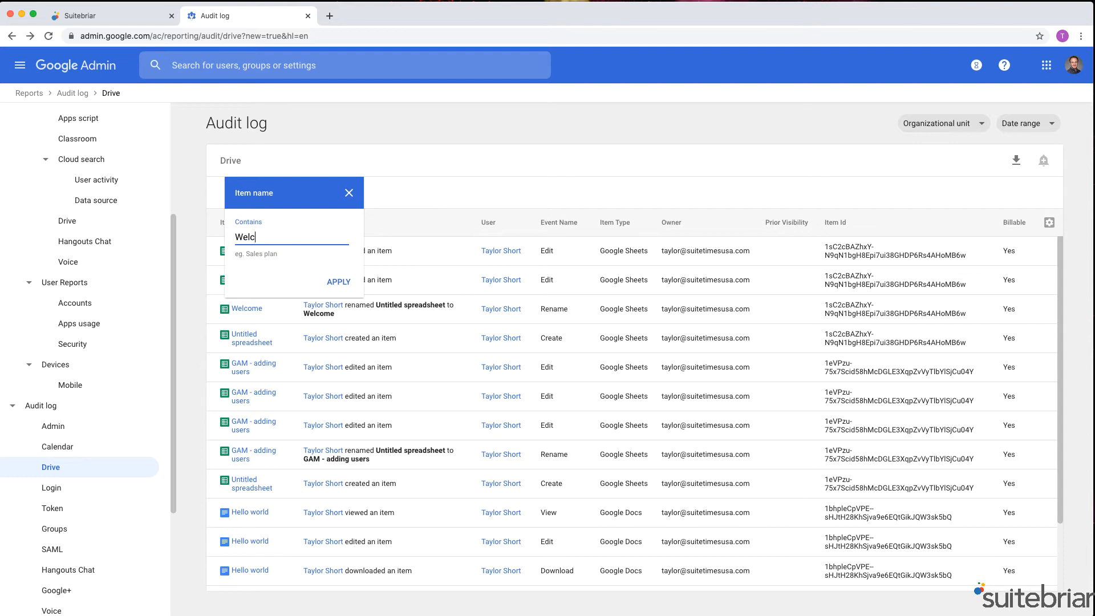
{"action": "type", "text": "ome"}
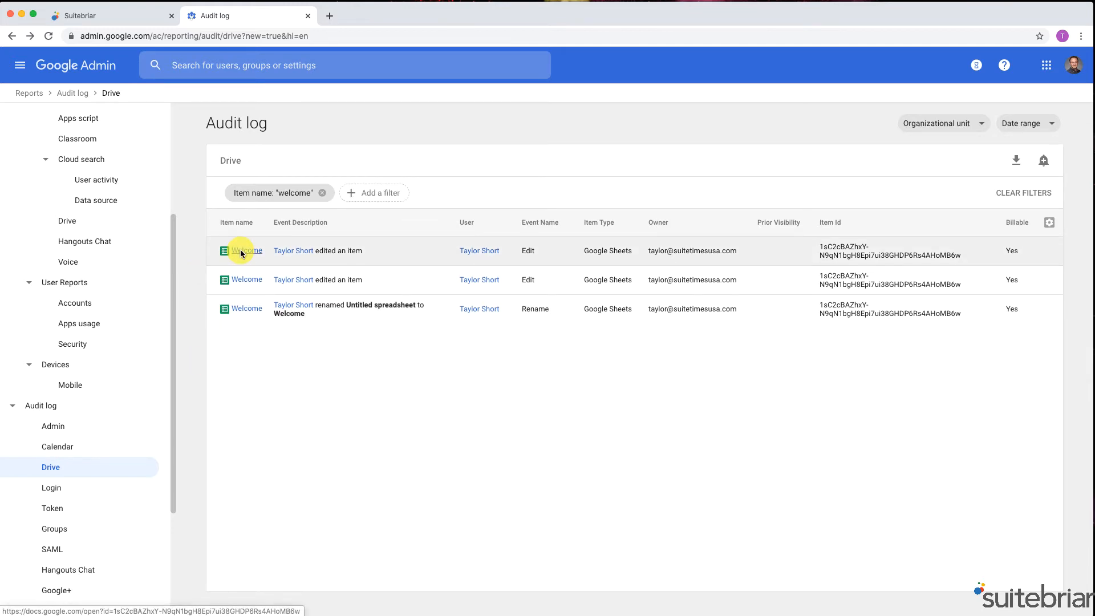
{"action": "left_click", "coordinate": [246, 250]}
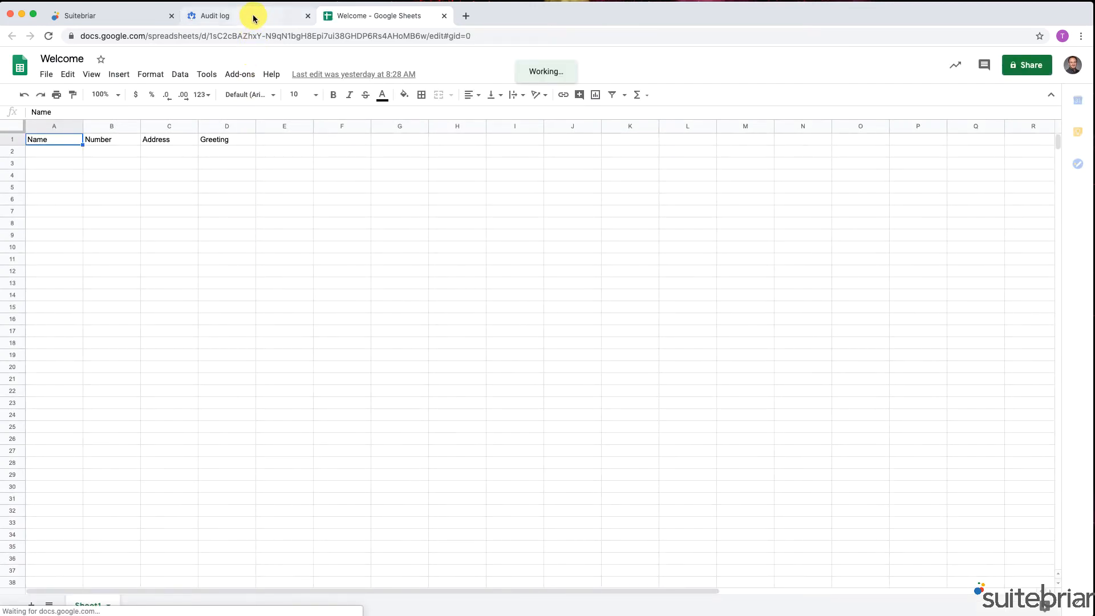
{"action": "left_click", "coordinate": [216, 15]}
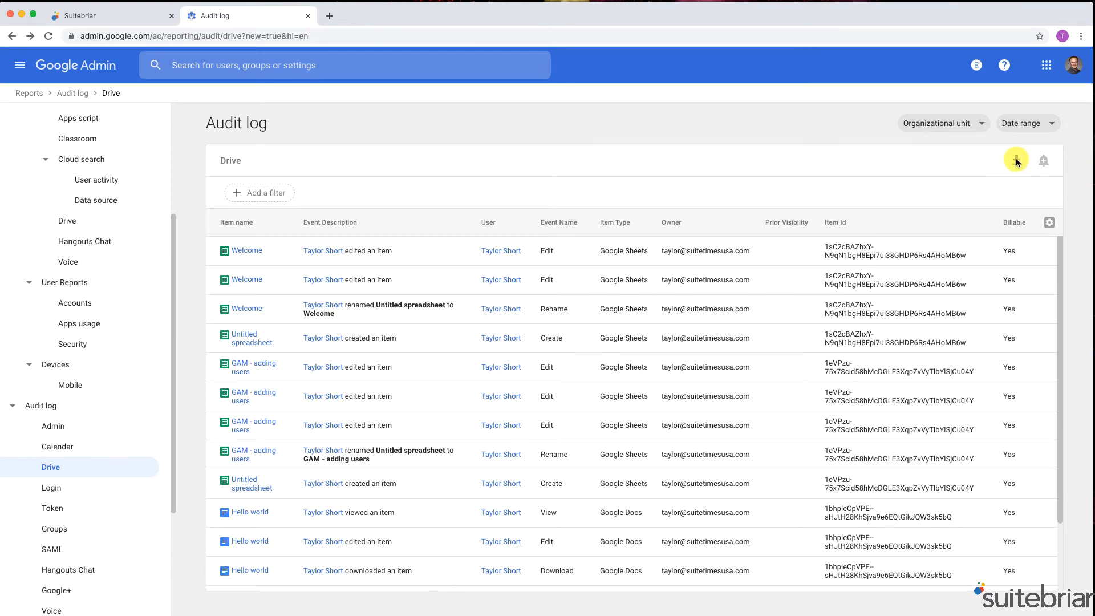
- Review the Download dialog for the log without exporting, ending on the Suitebriar tab
{"action": "left_click", "coordinate": [1016, 160]}
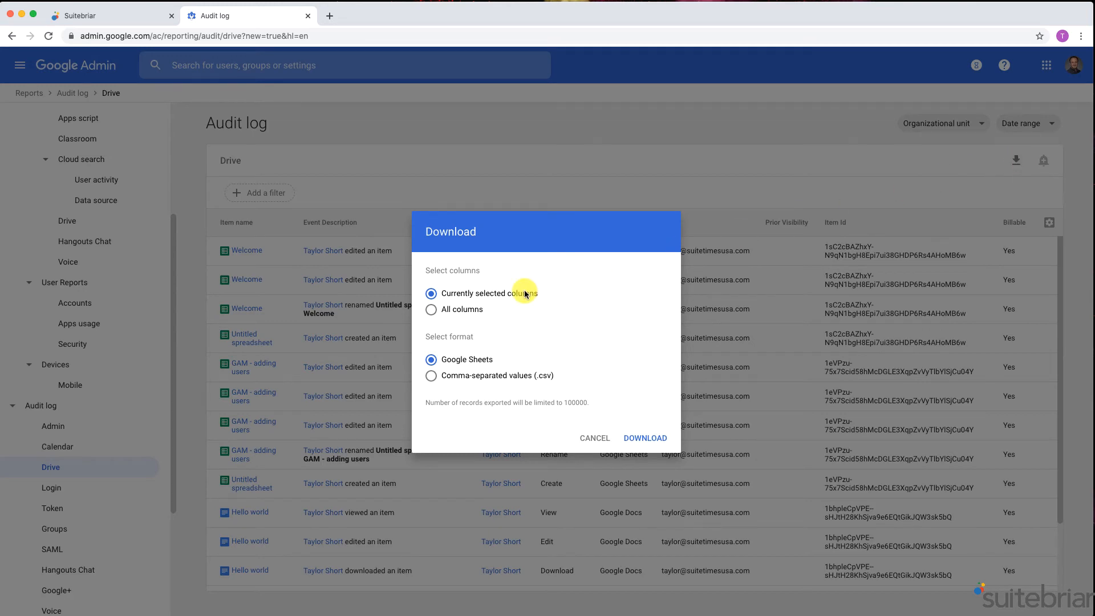
{"action": "mouse_move", "coordinate": [461, 359]}
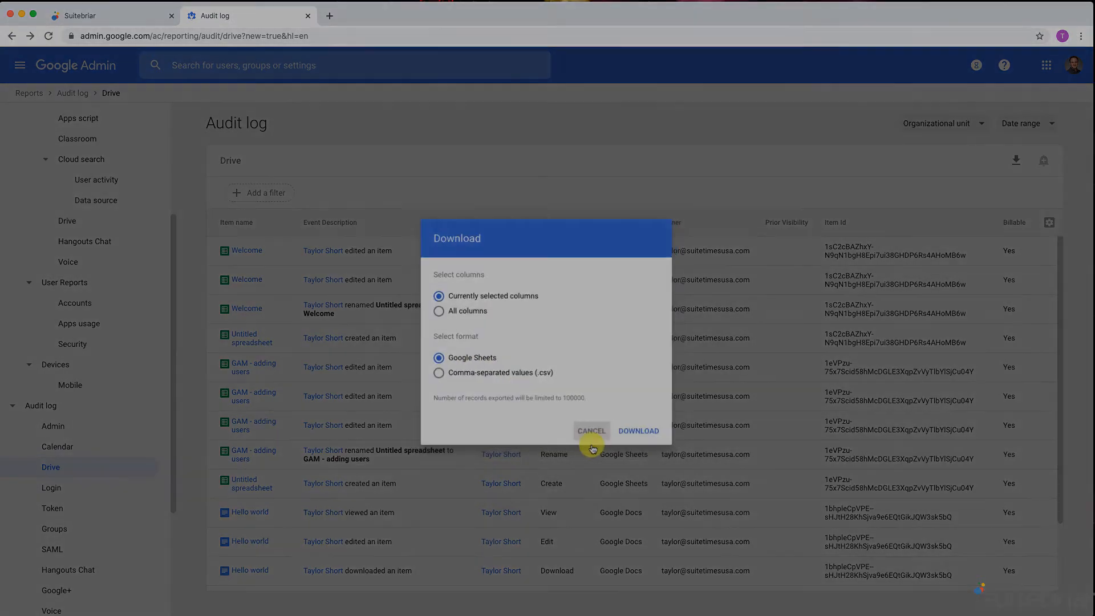
{"action": "left_click", "coordinate": [108, 15]}
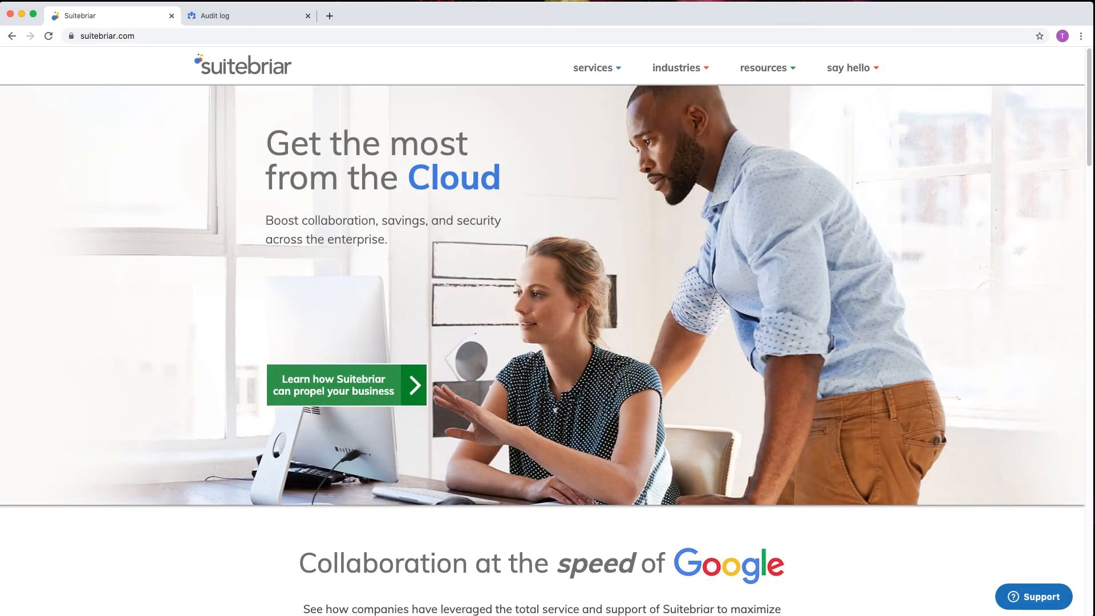